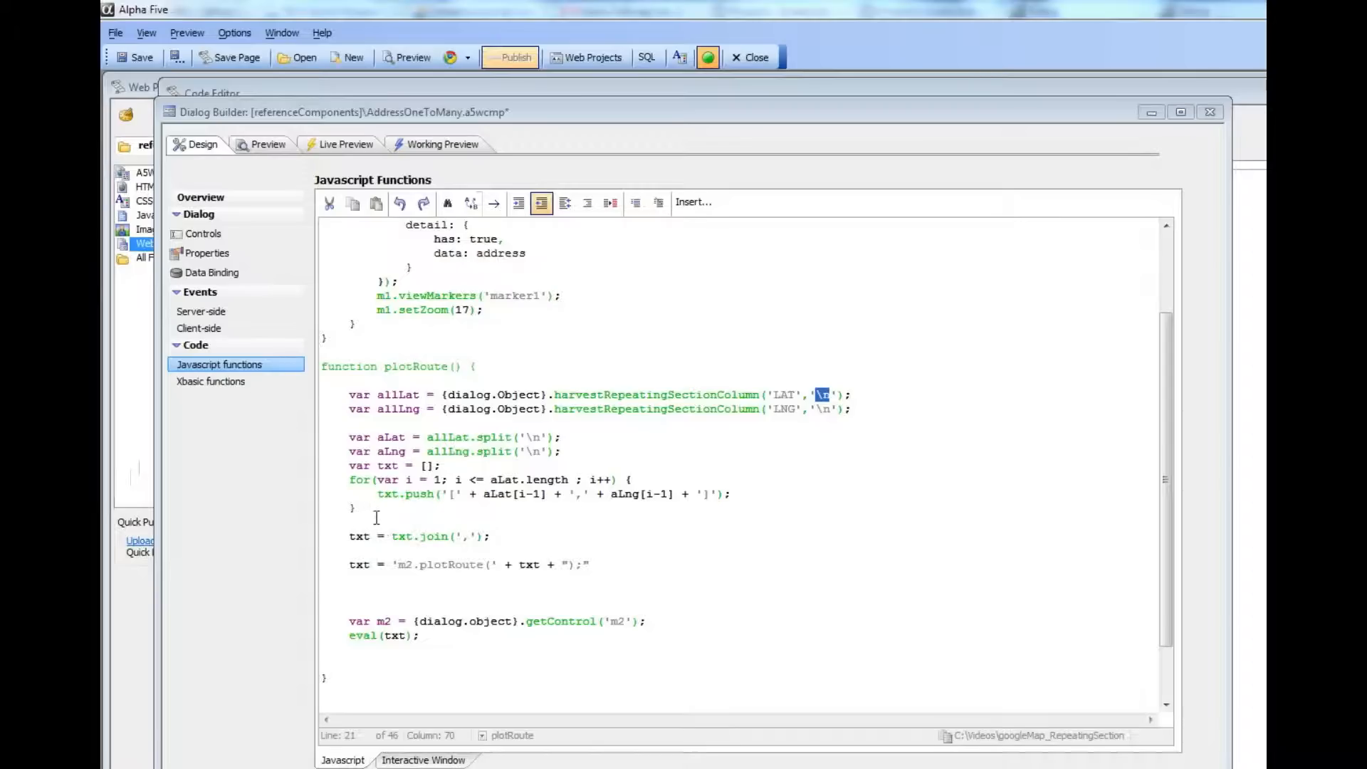
Show the Insert choices: placeholder, method and Grid method.
{"action": "left_click", "coordinate": [693, 201]}
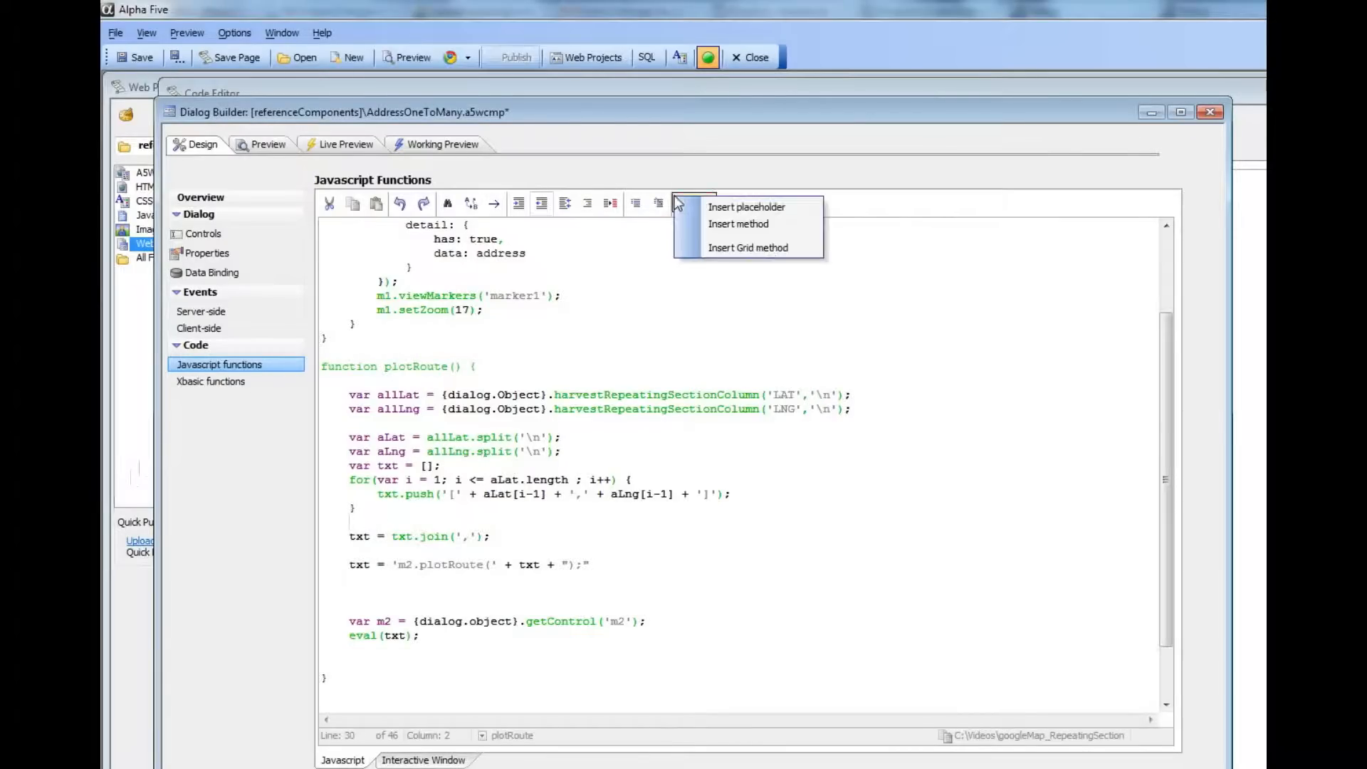
Filter the Insert method list by 'rout' to show the map control's plotRoute method.
{"action": "left_click", "coordinate": [738, 223]}
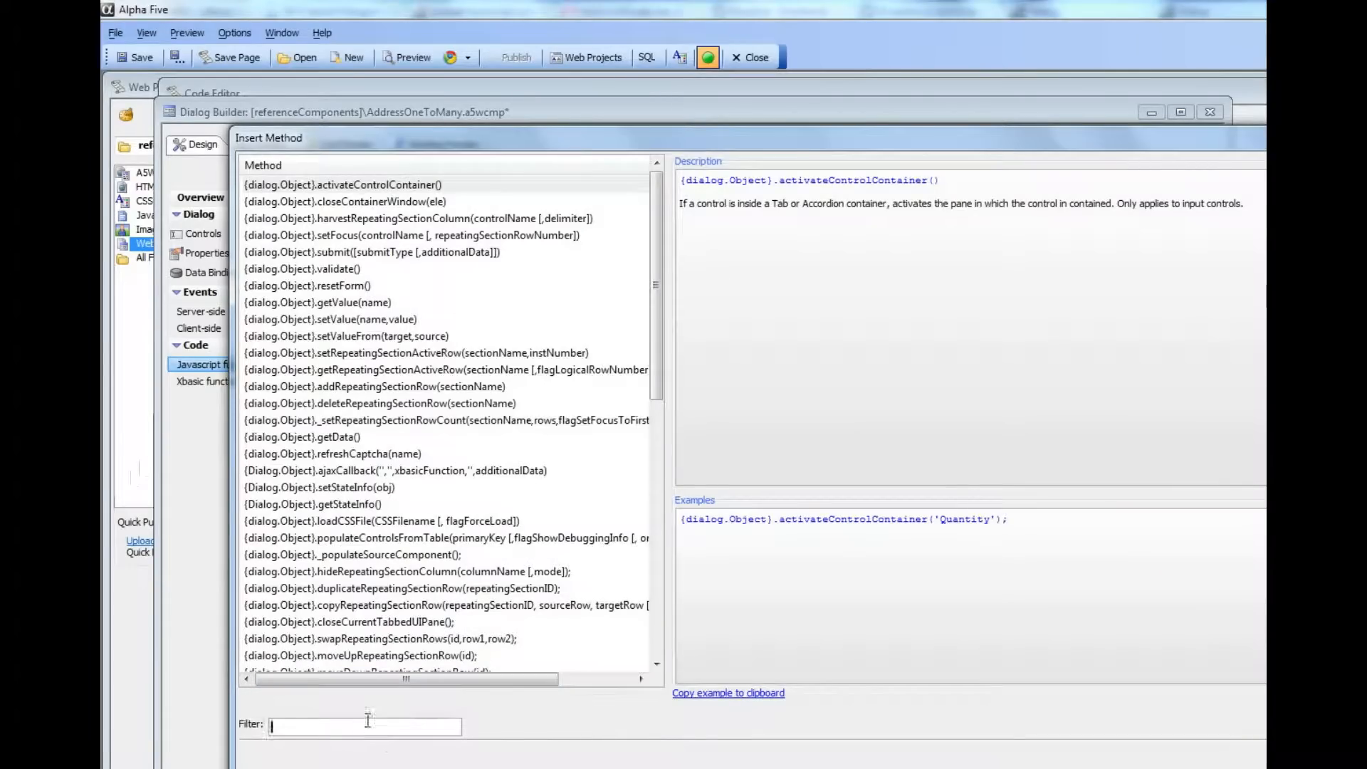
{"action": "type", "text": "route"}
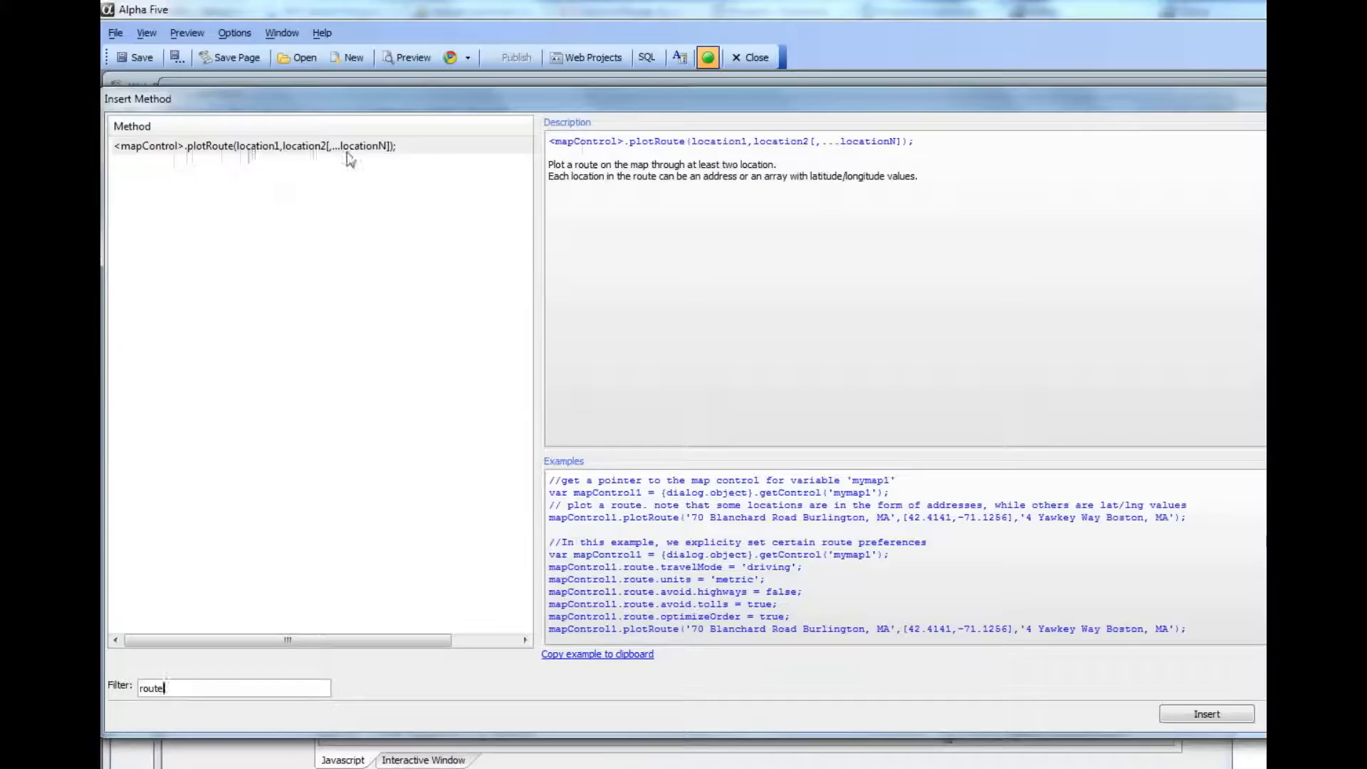
{"action": "mouse_move", "coordinate": [504, 353]}
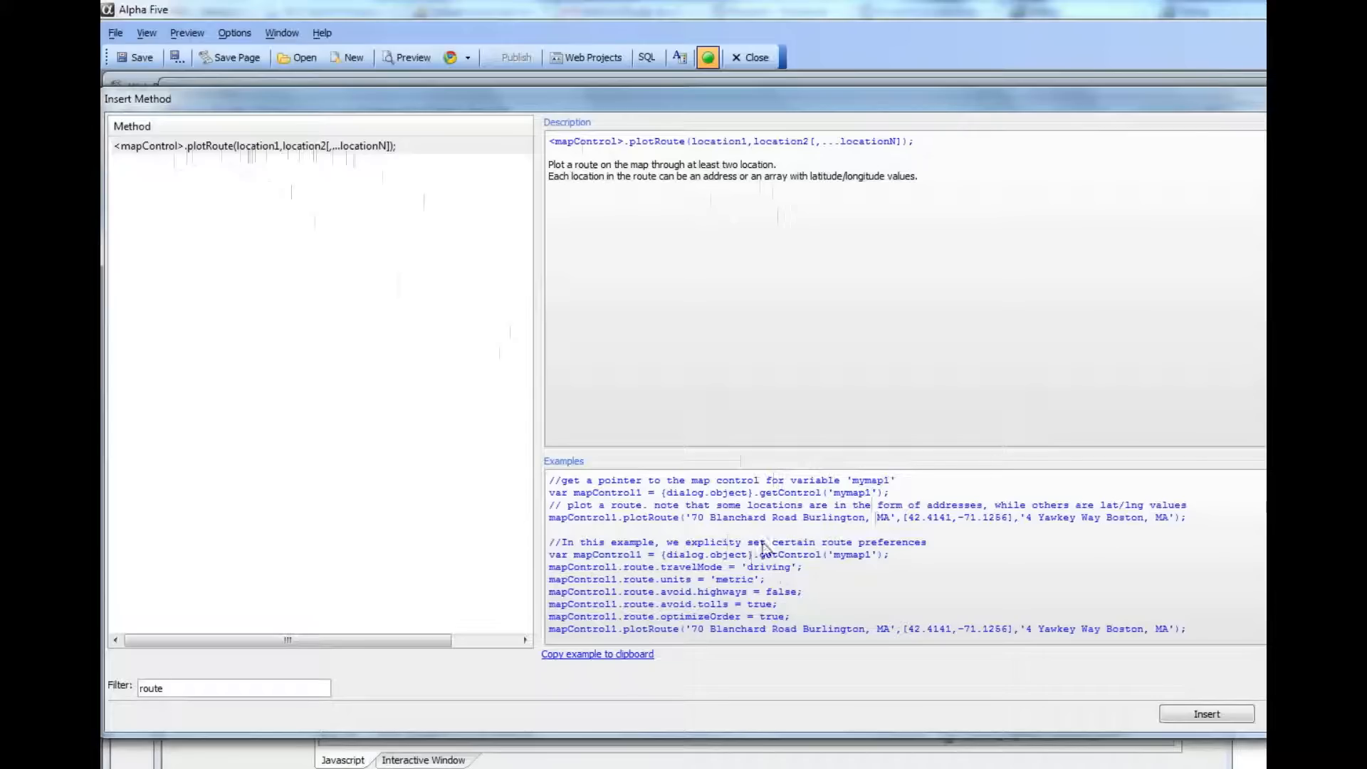
{"action": "mouse_move", "coordinate": [662, 684]}
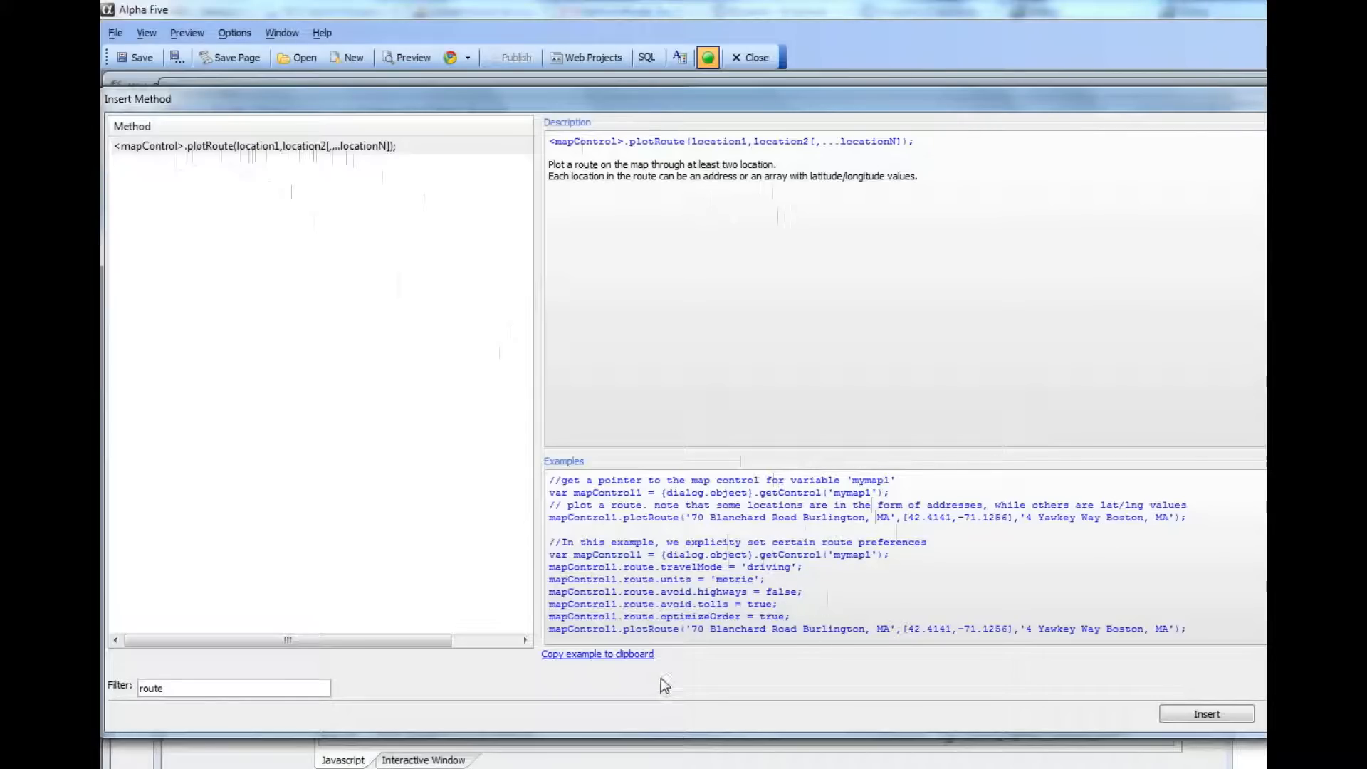
{"action": "mouse_move", "coordinate": [901, 634]}
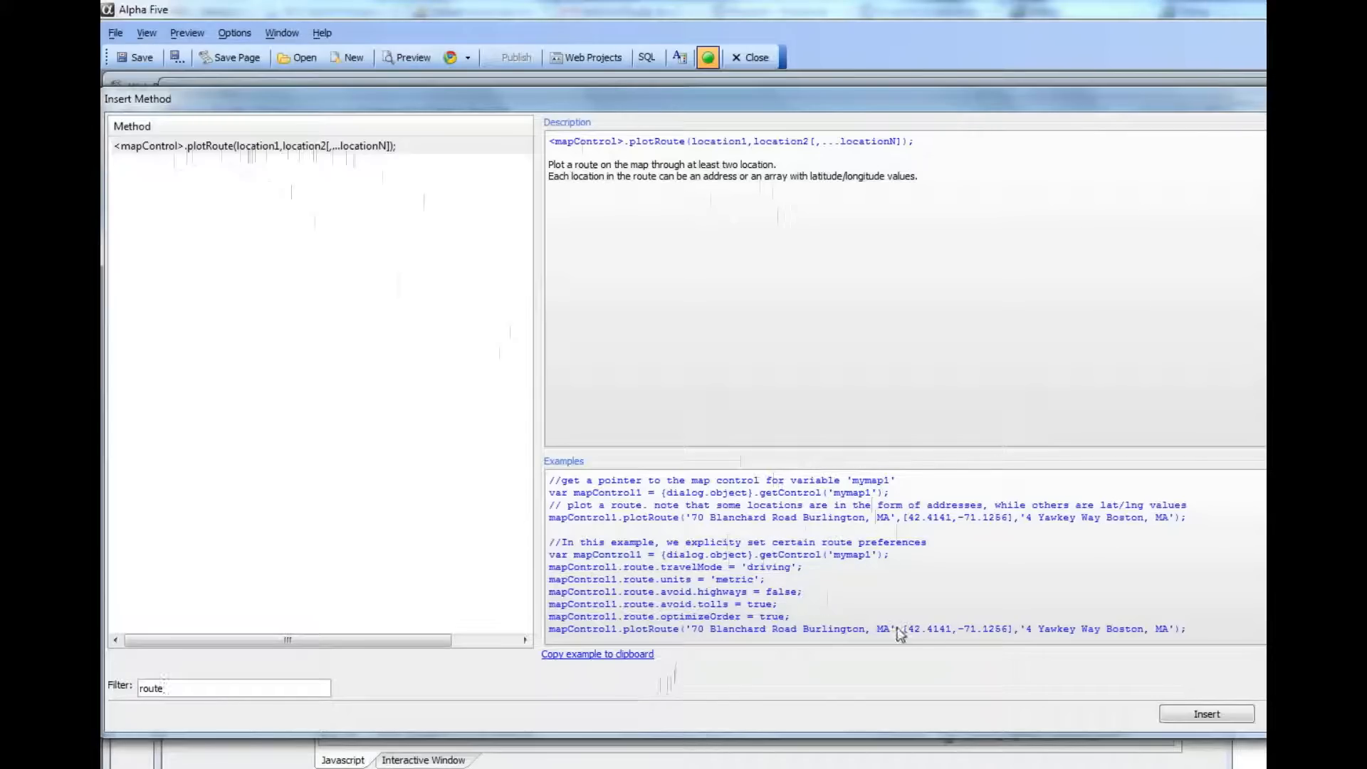
{"action": "mouse_move", "coordinate": [1012, 631]}
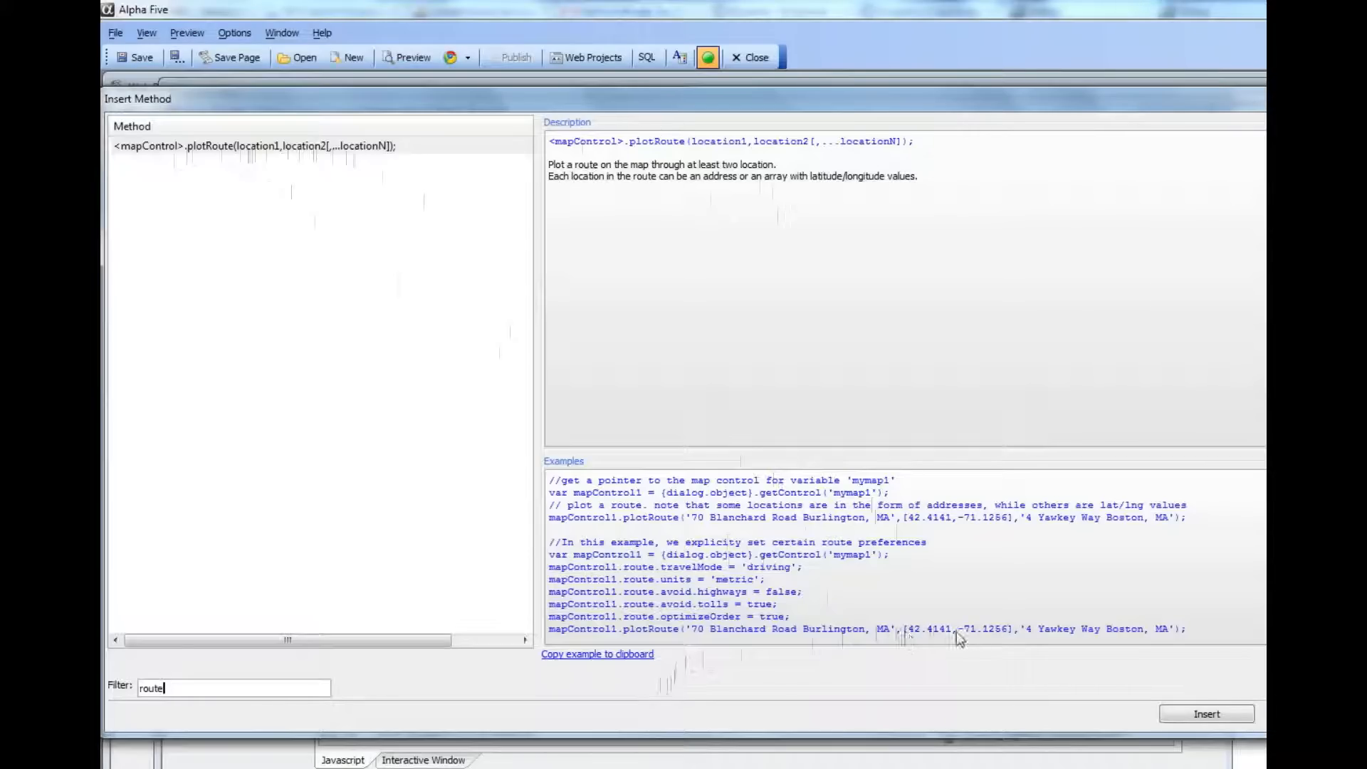
{"action": "mouse_move", "coordinate": [916, 641]}
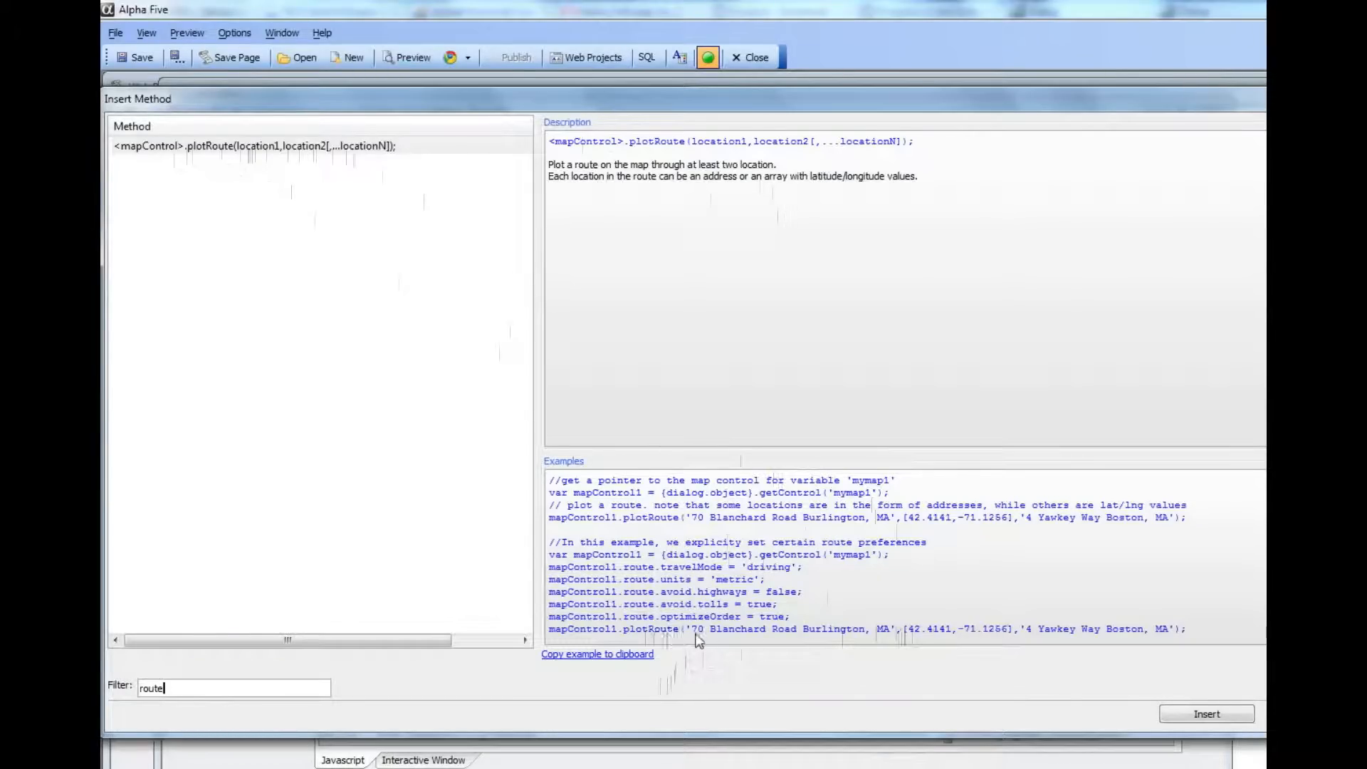
{"action": "mouse_move", "coordinate": [1011, 638]}
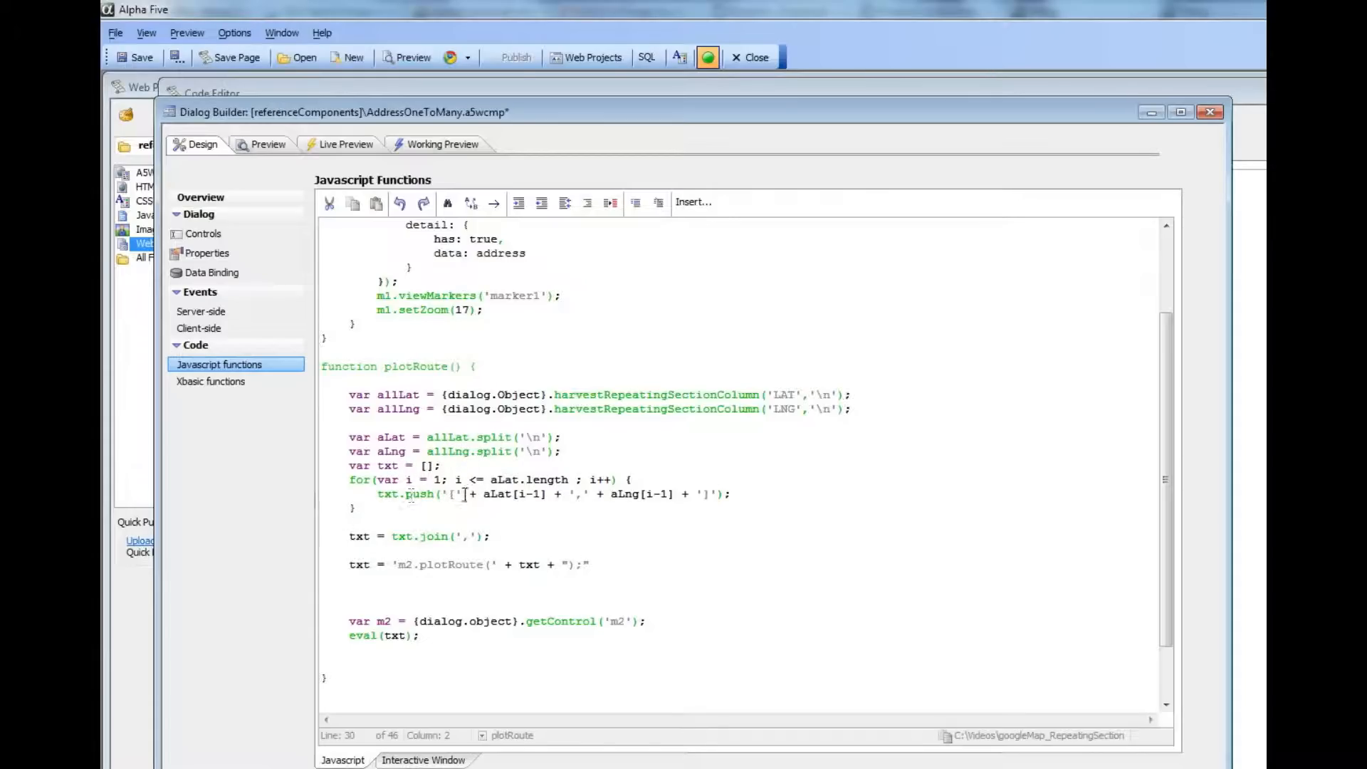
{"action": "double_click", "coordinate": [388, 464]}
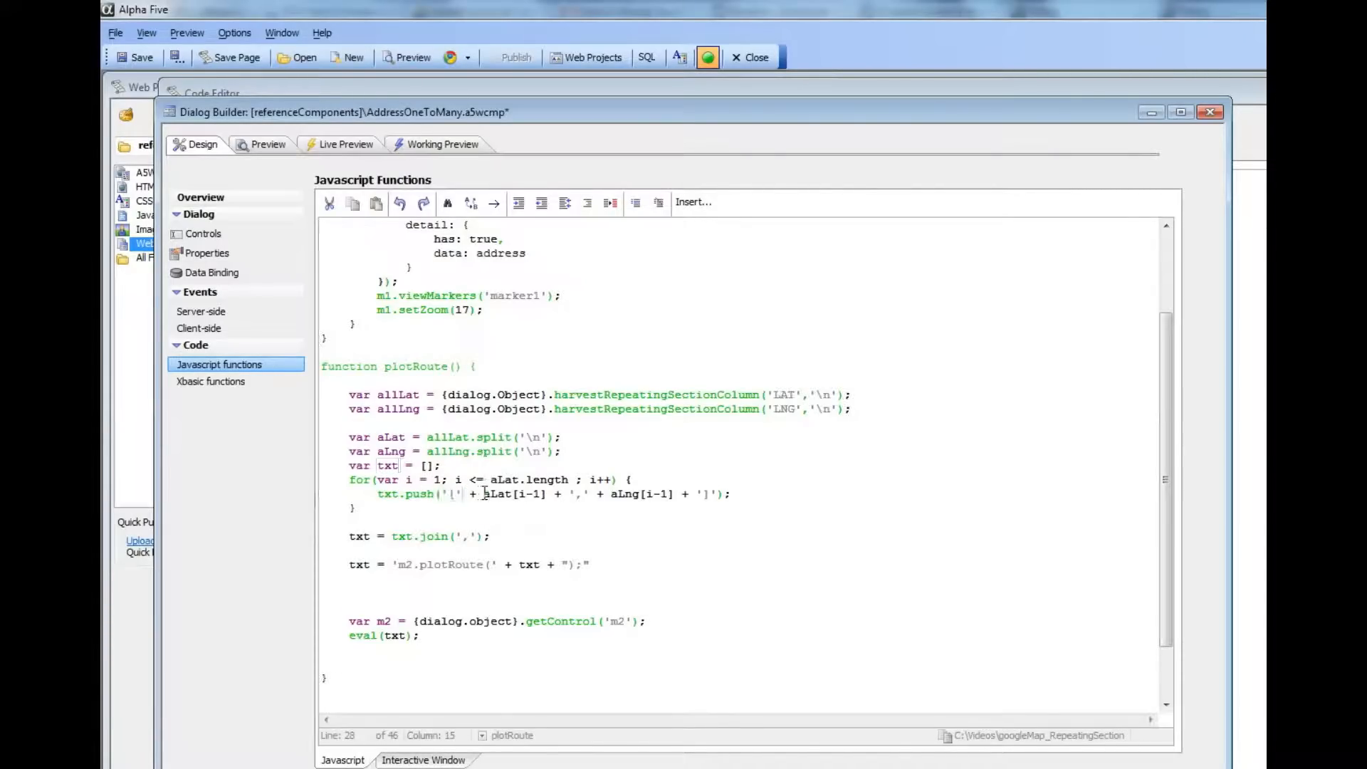
{"action": "left_click_drag", "start_coordinate": [481, 494], "coordinate": [546, 494]}
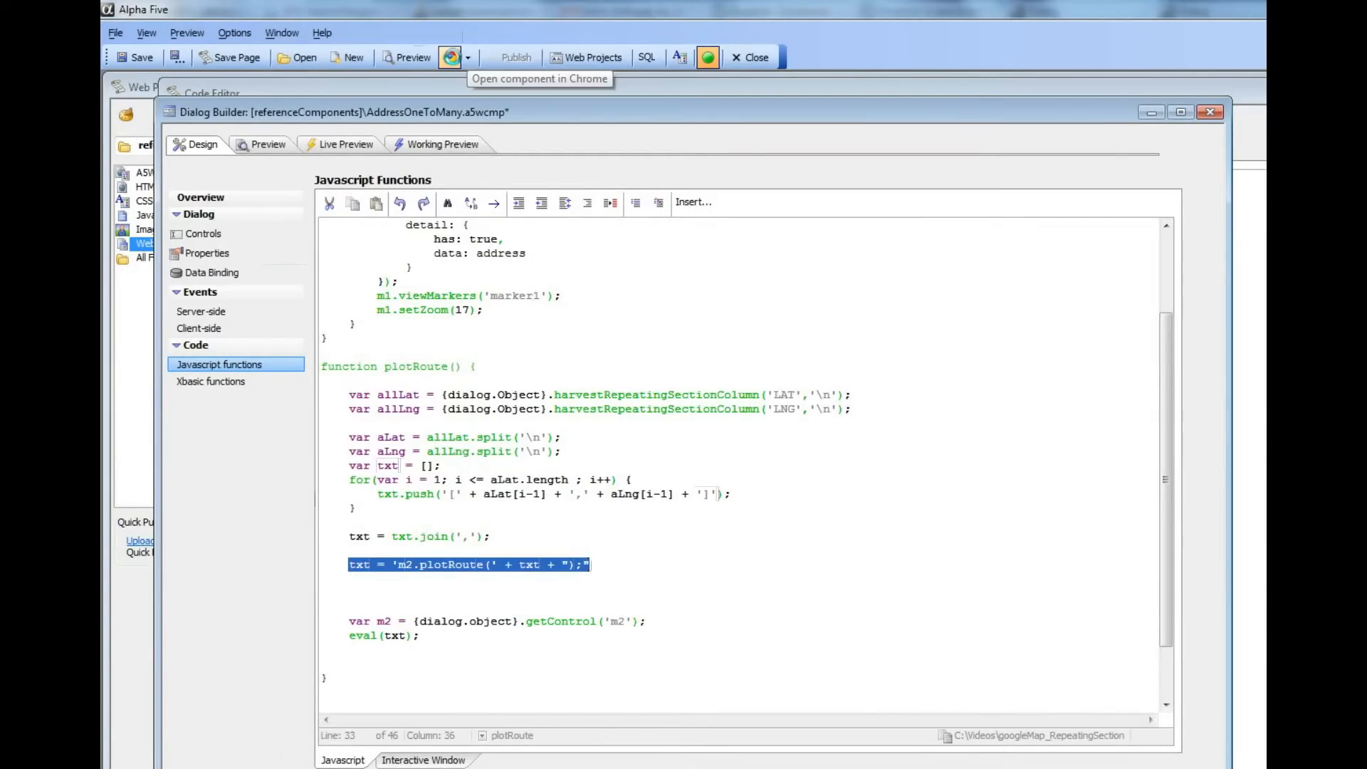
Run the component in Chrome and plot the driving route via the Plot Route button.
{"action": "left_click", "coordinate": [450, 57]}
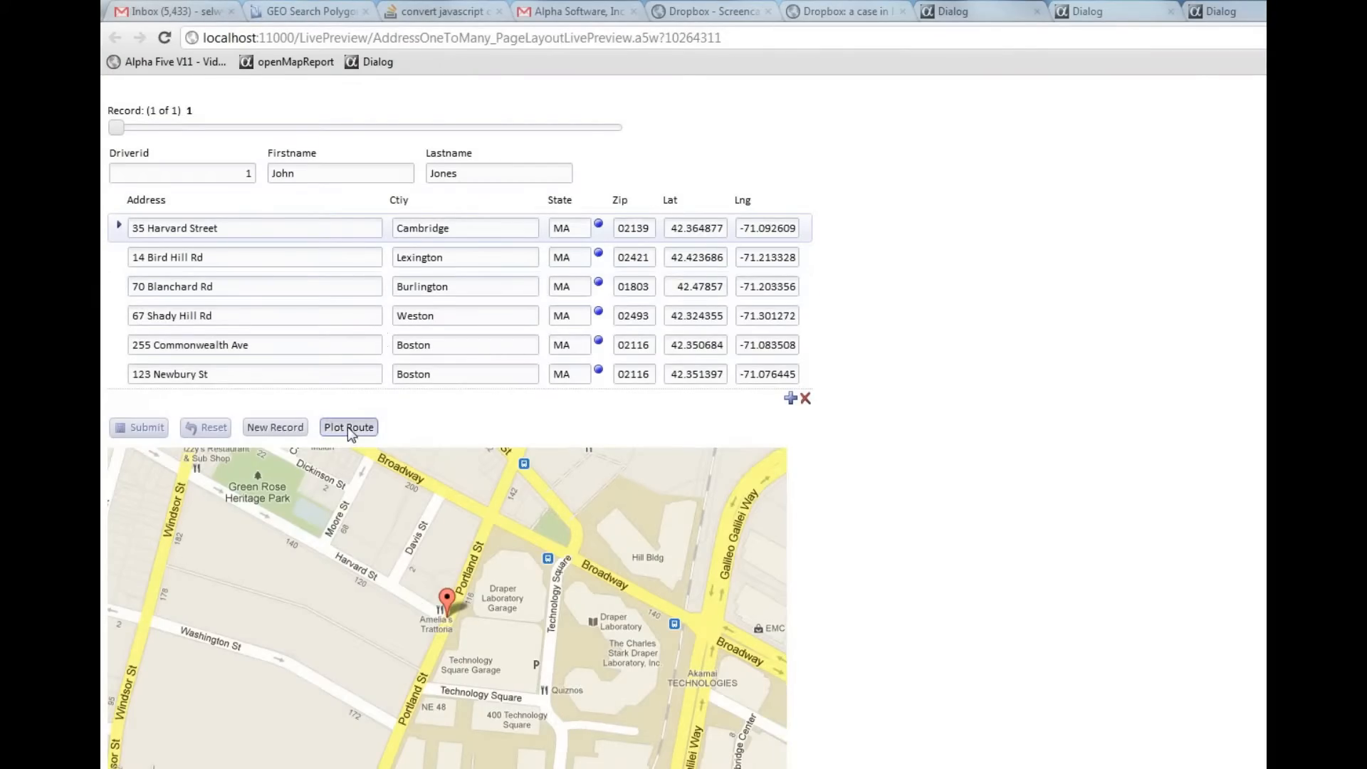
{"action": "left_click", "coordinate": [347, 427]}
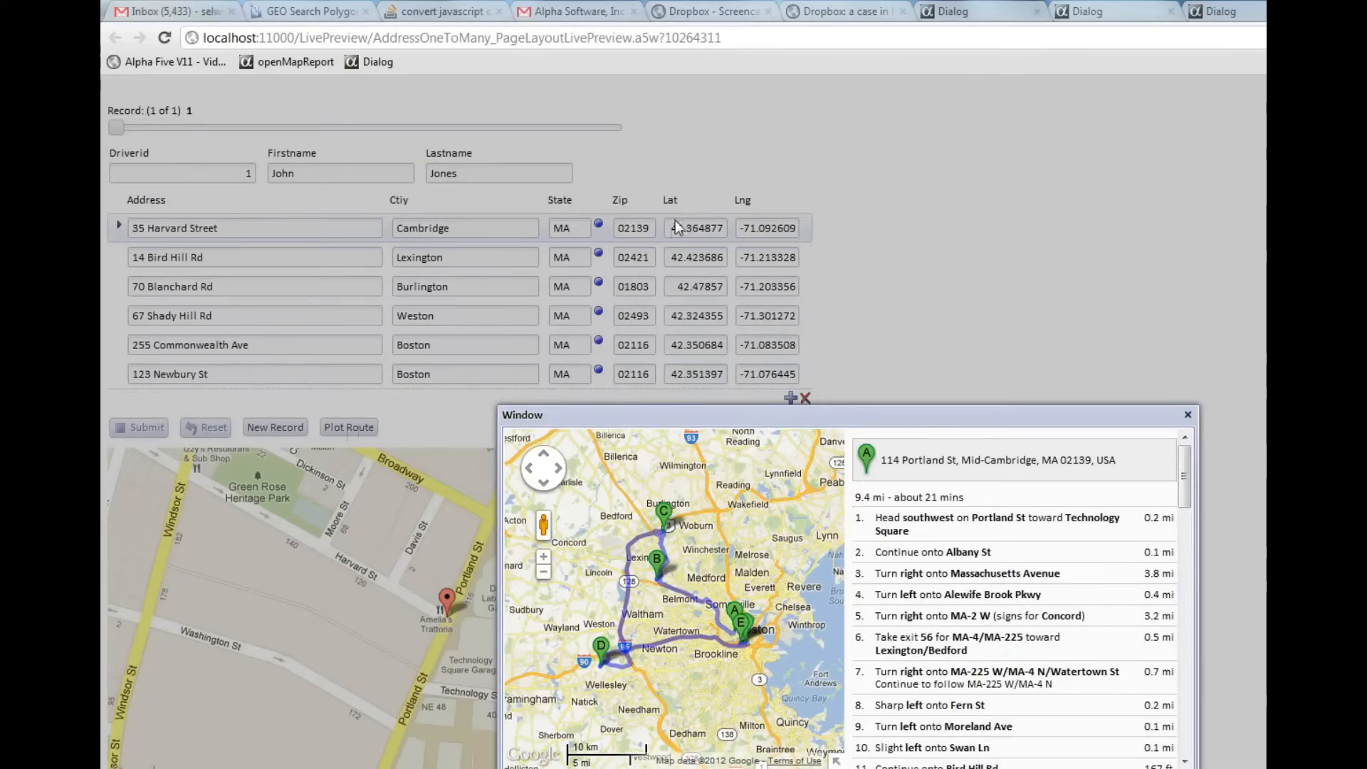
{"action": "mouse_move", "coordinate": [785, 371]}
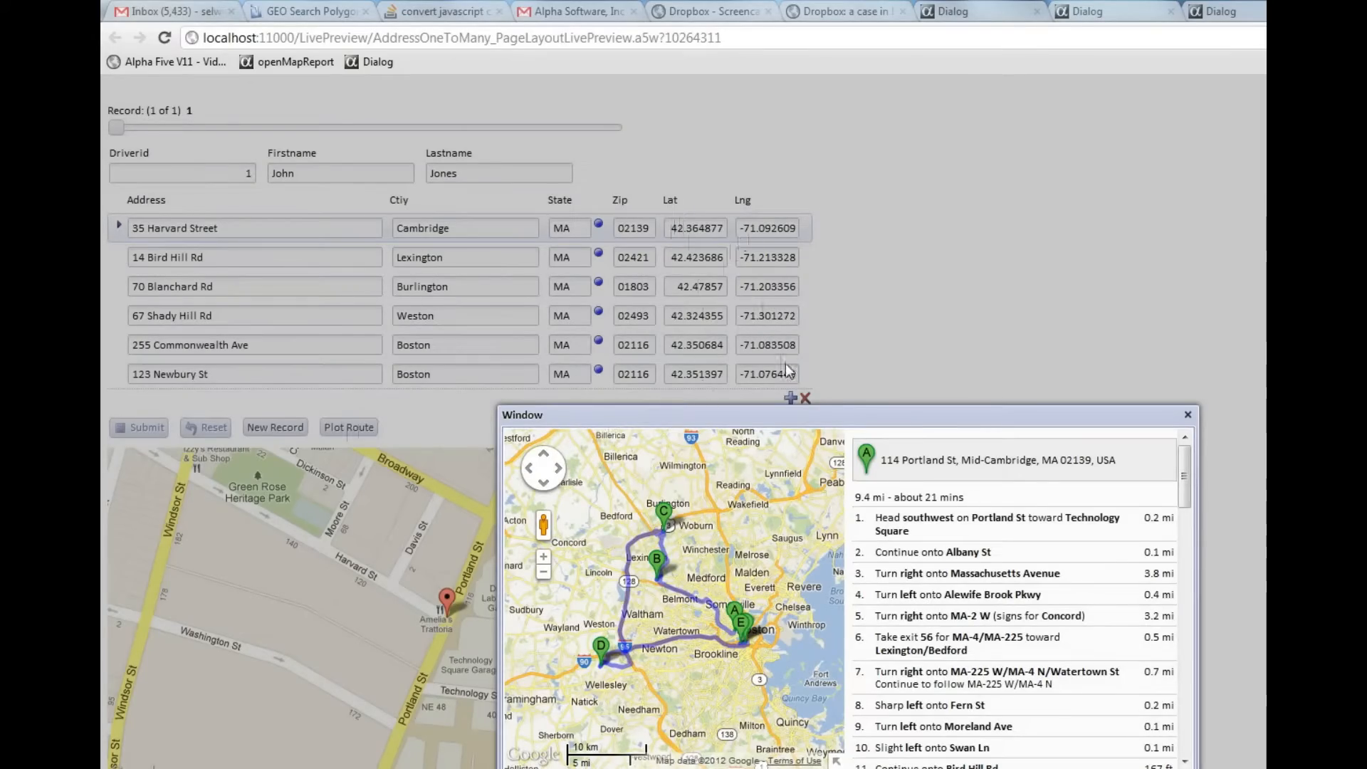